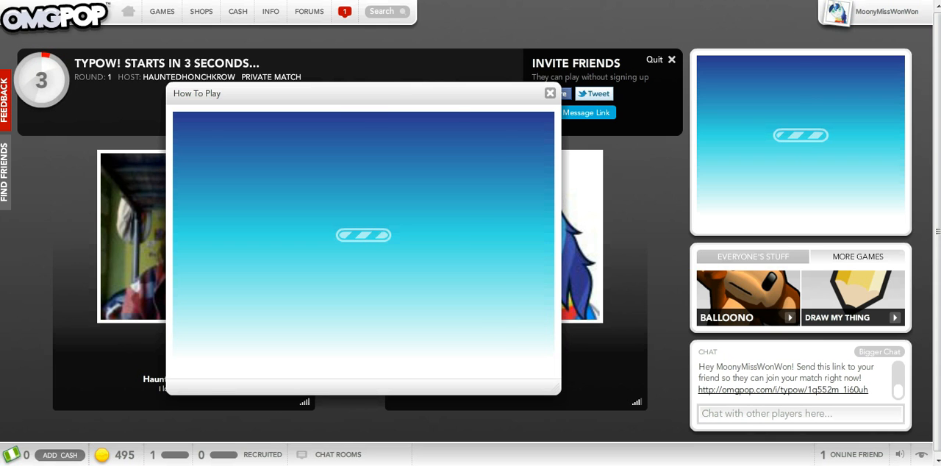
Step: Dismiss the How To Play popup so the countdown and race can begin
click(550, 94)
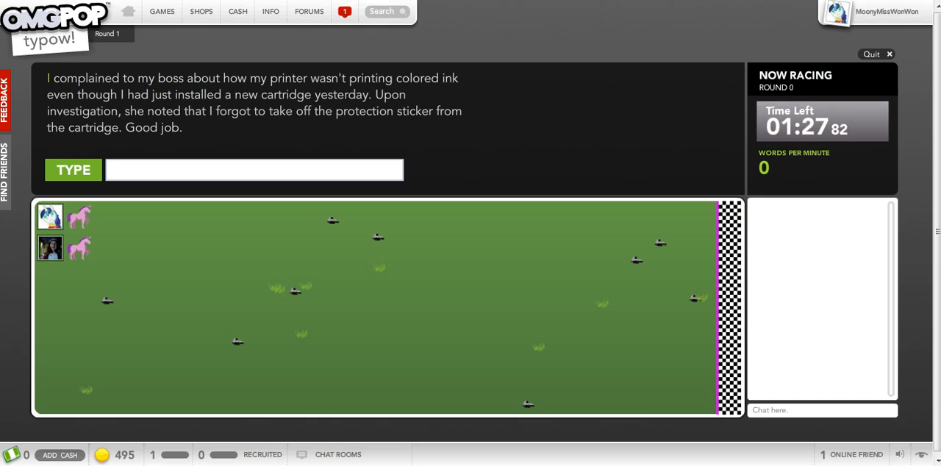
Step: Type "I complained to my boss about how my printer wasn't" word by word into the TYPE box
text(complained)
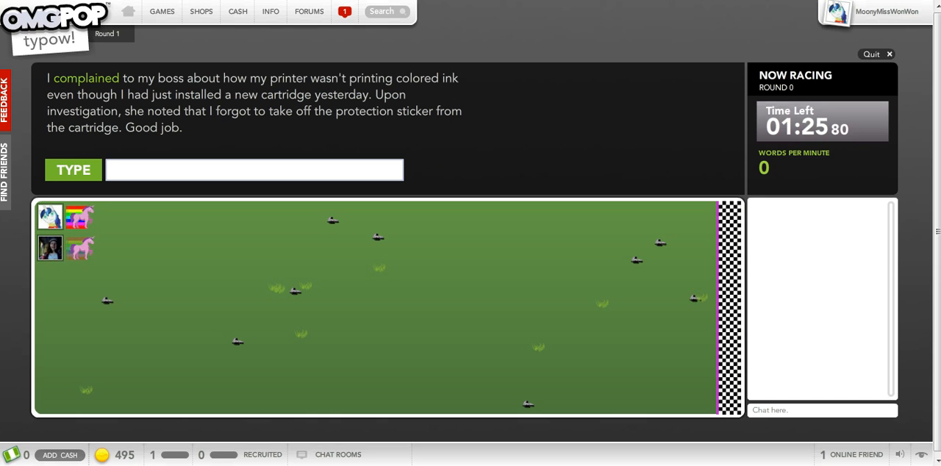
text(complain)
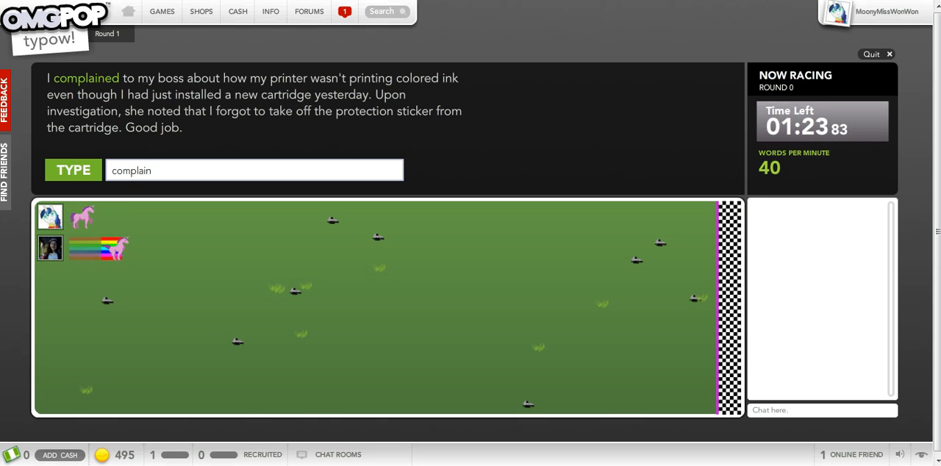
text(to)
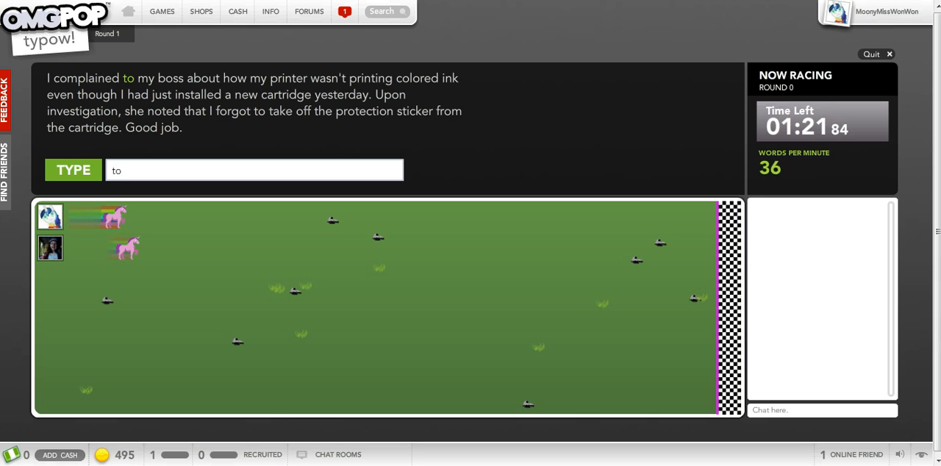
text(to)
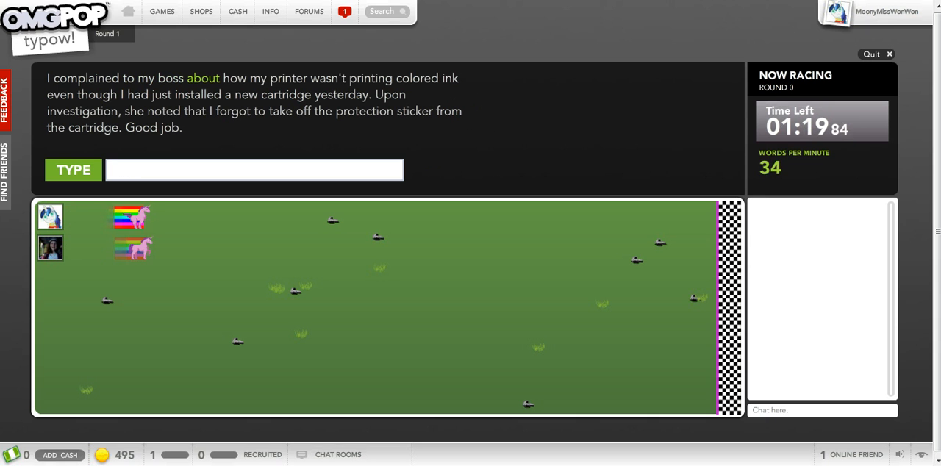
text(how)
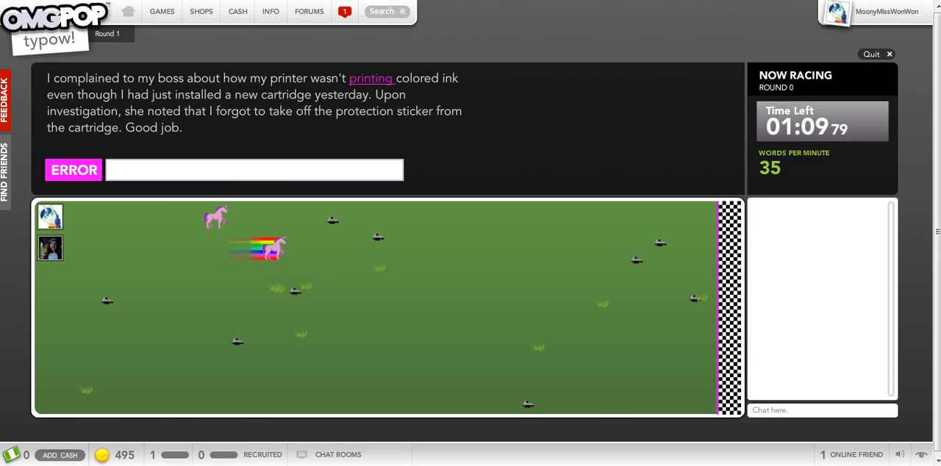
Step: Correct the flagged mistake and type "printing colored ink even though I had just installed a new"
text(printi)
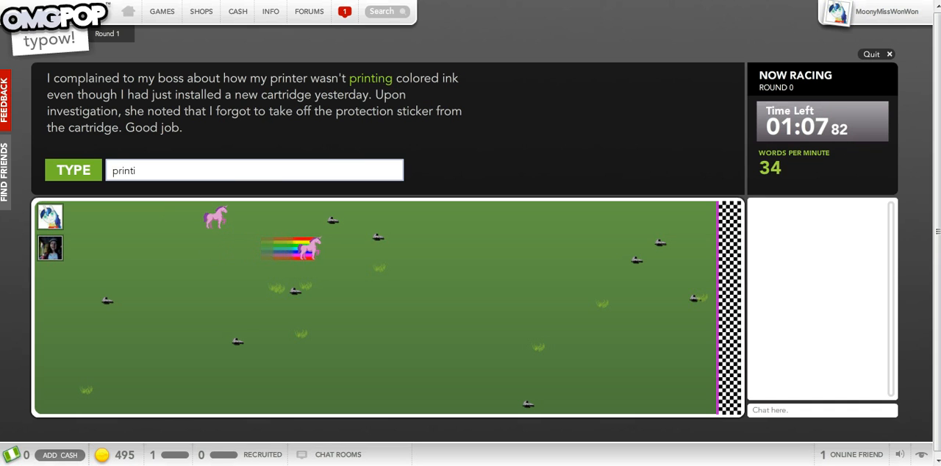
text(printing)
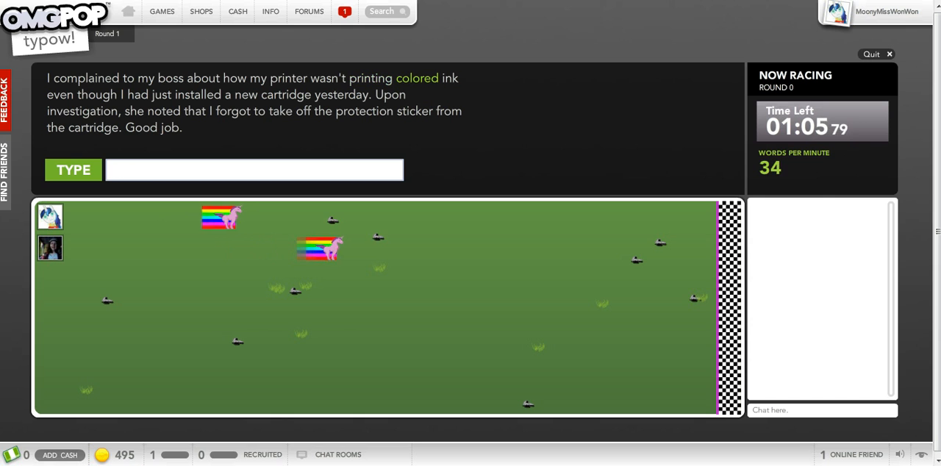
text(colo)
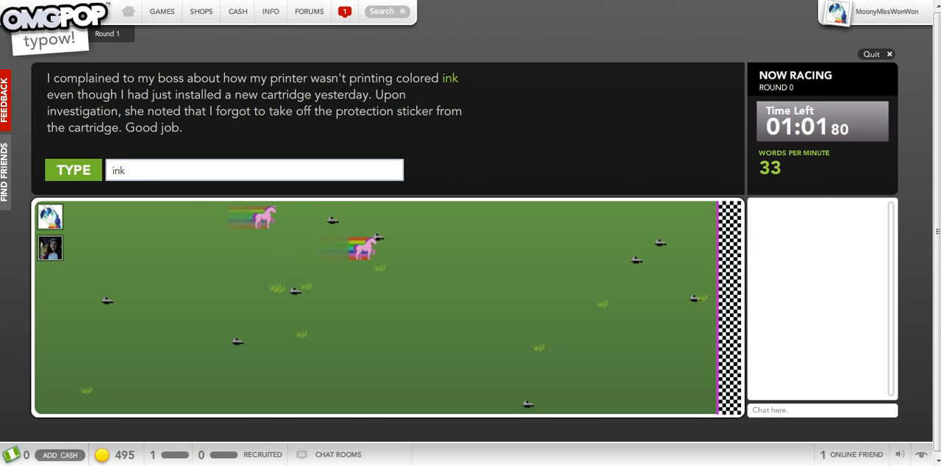
text(tho)
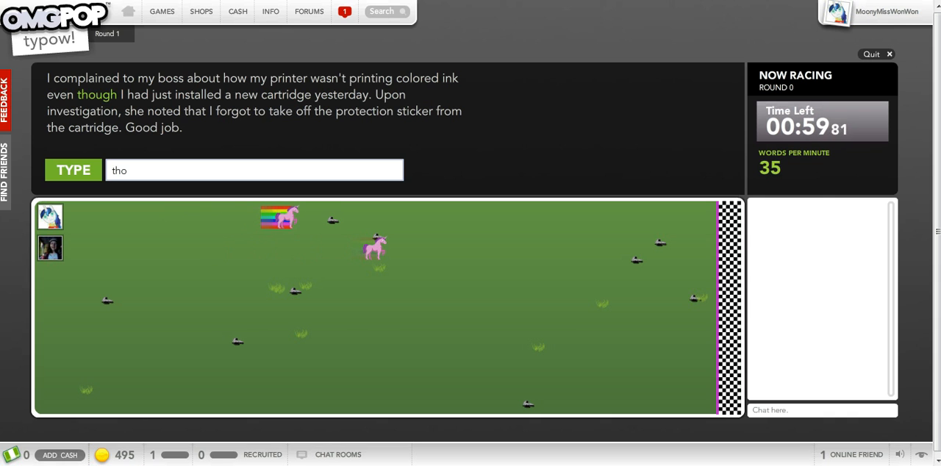
text(ha)
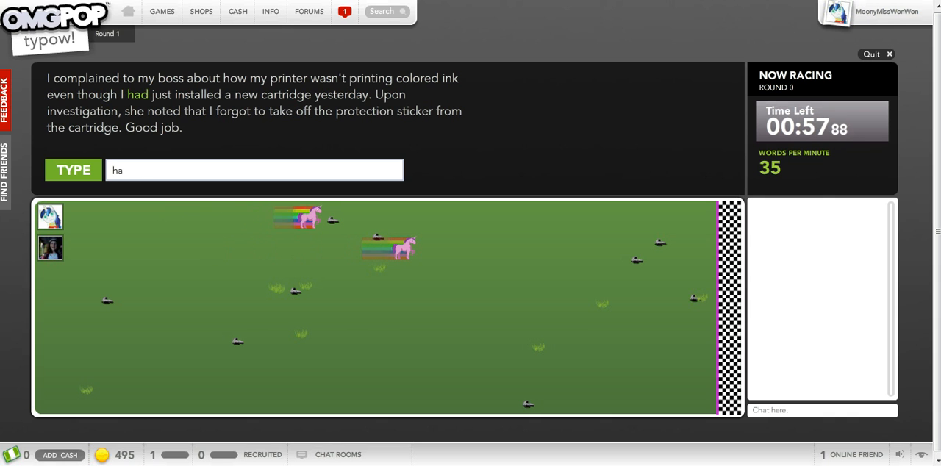
text(had)
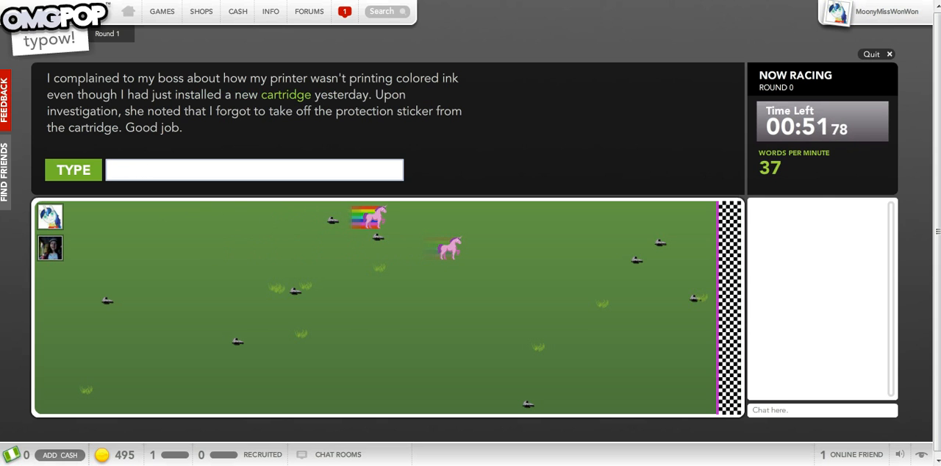
Step: Type "cartridge yesterday. Upon", advancing the unicorn past mid-track
text(cartrid)
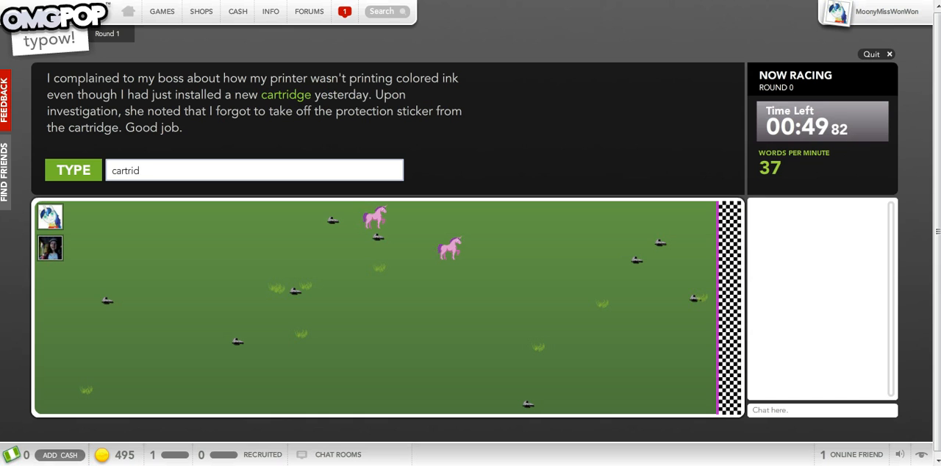
text(yeste)
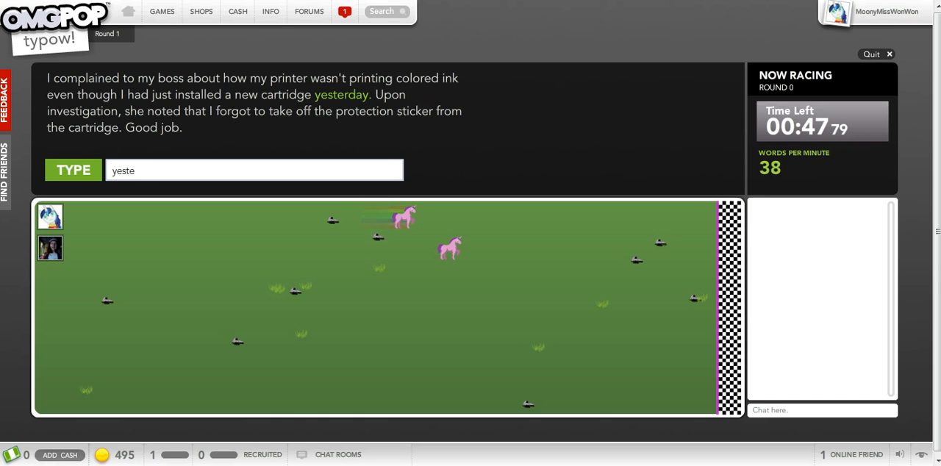
text(rday)
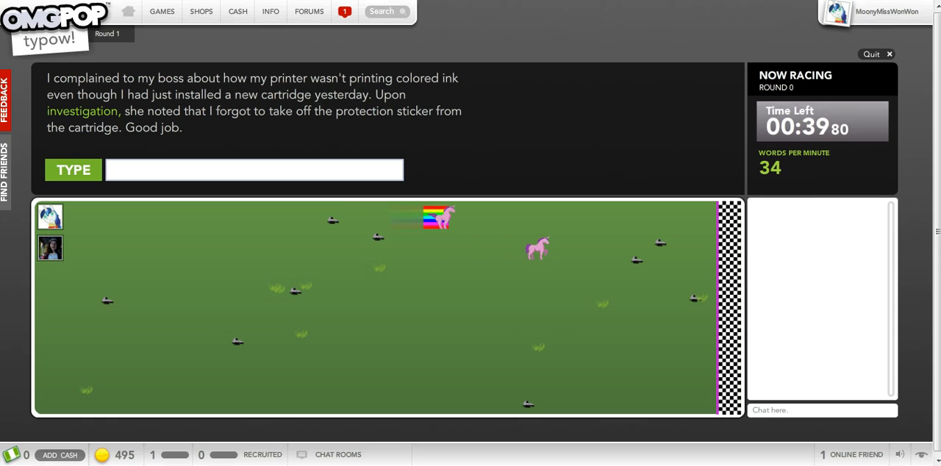
Step: Type "investigation, she noted that I forgot to take off the"
text(investigatio)
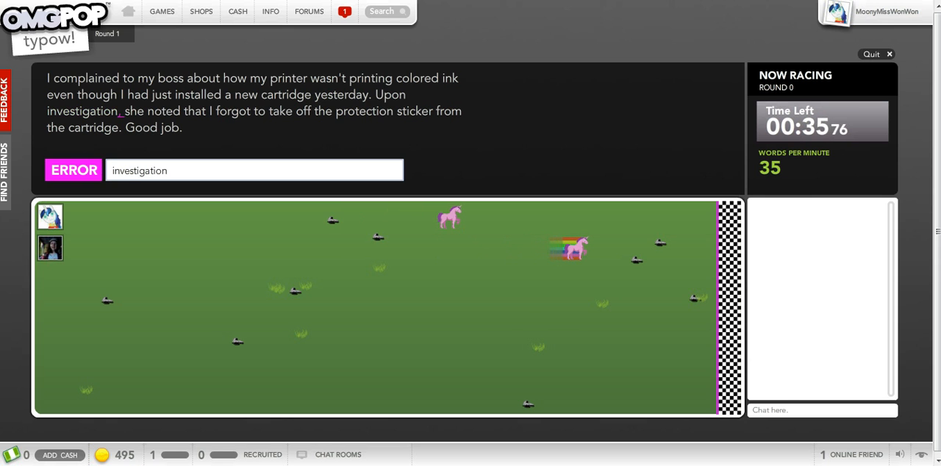
text(not)
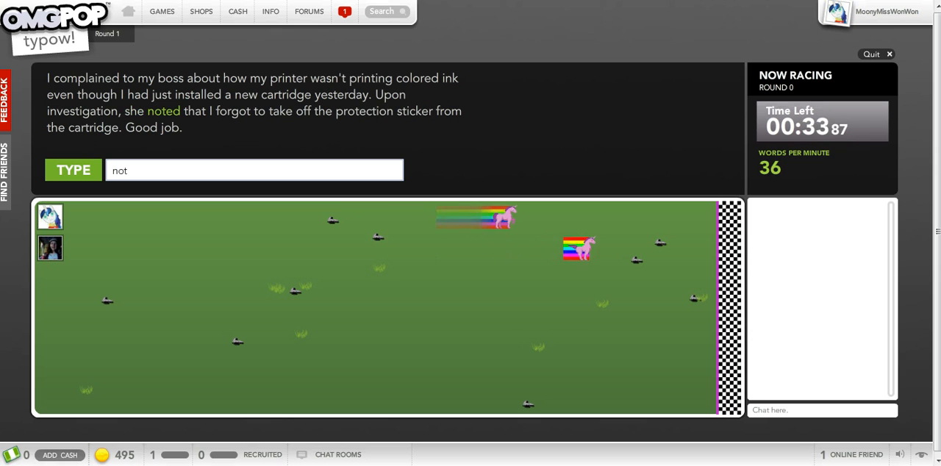
text(f)
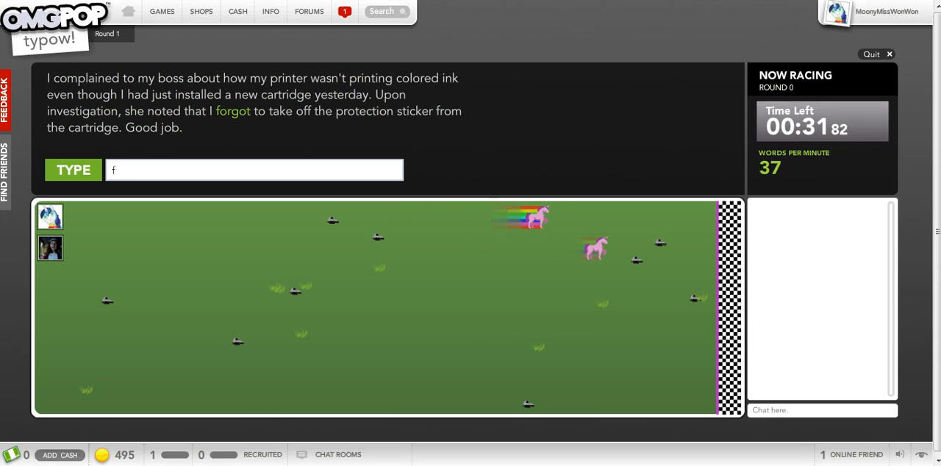
text(orgot)
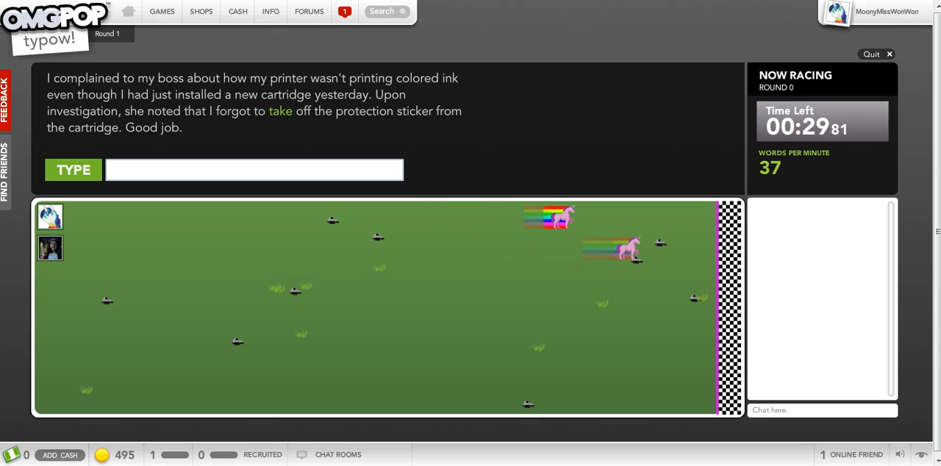
text(the)
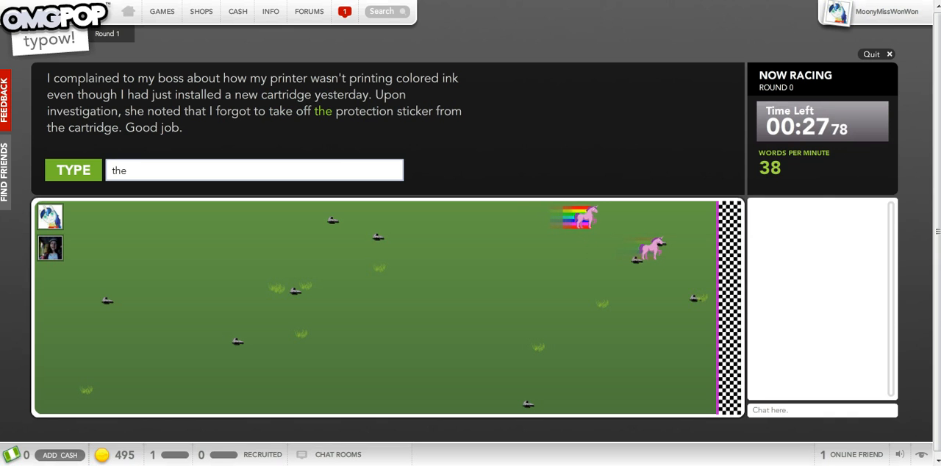
Step: Type "protection sticker from the cartridge. Good job." to bring the unicorn to the finish line
text(pro)
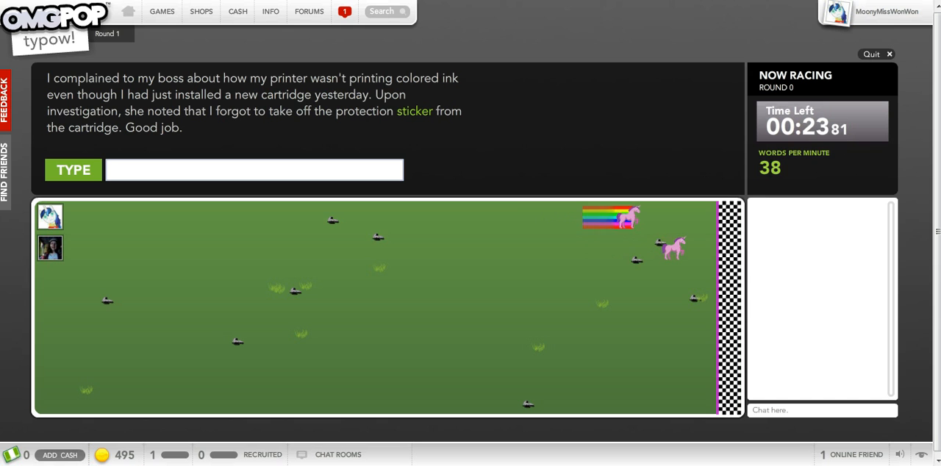
text(from)
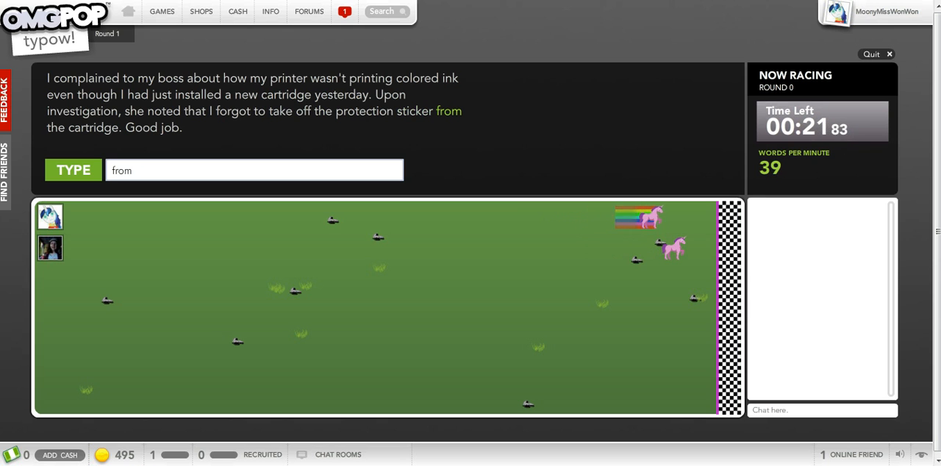
text(cartri)
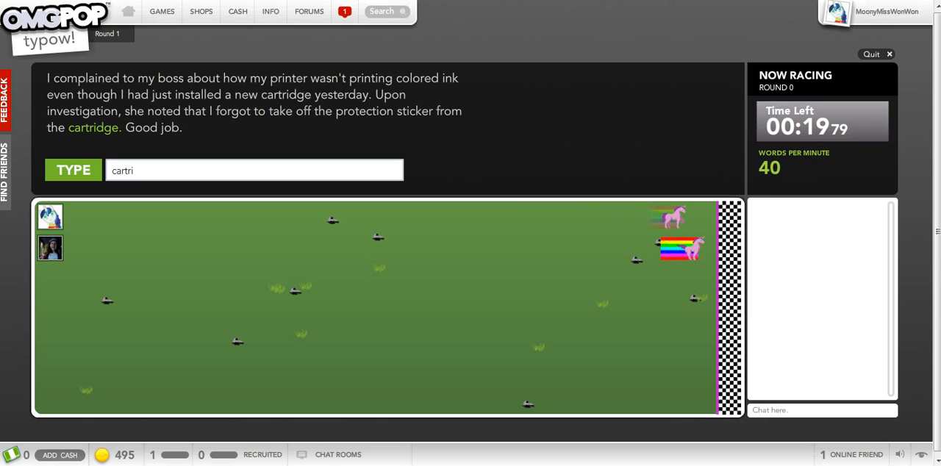
text(g)
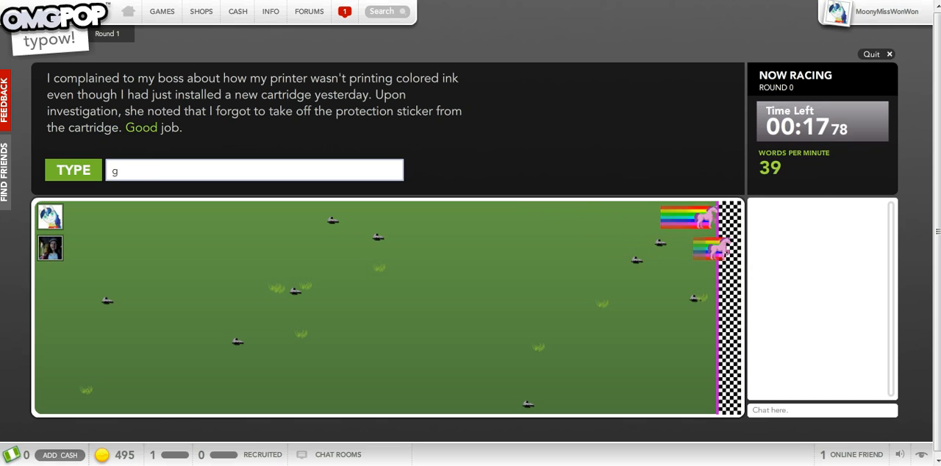